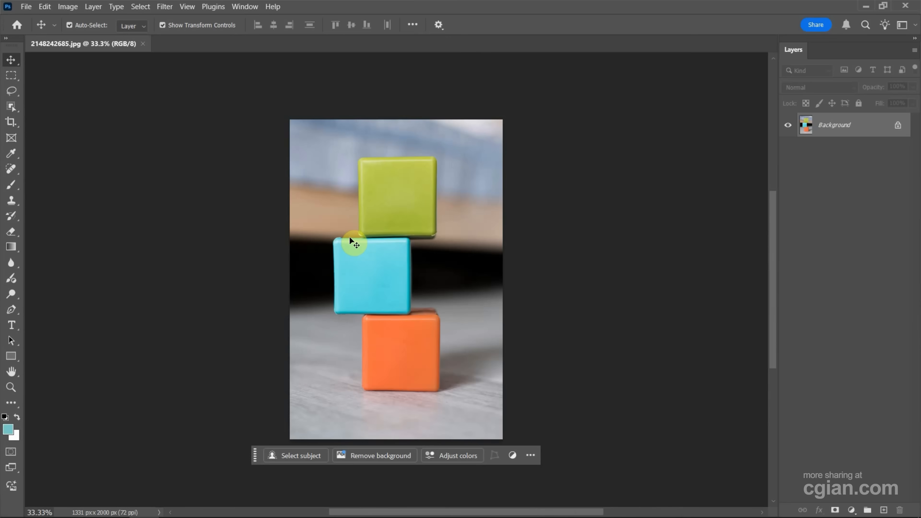
mouse_move(468, 268)
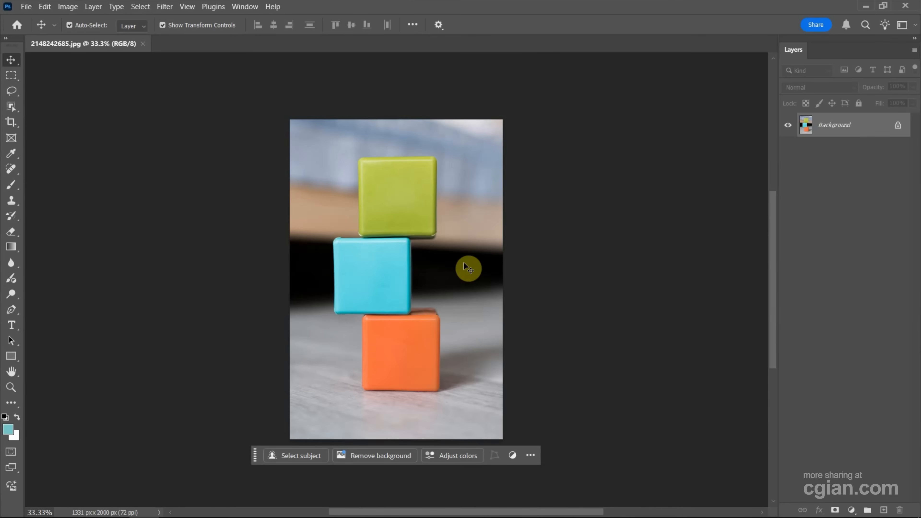
mouse_move(444, 229)
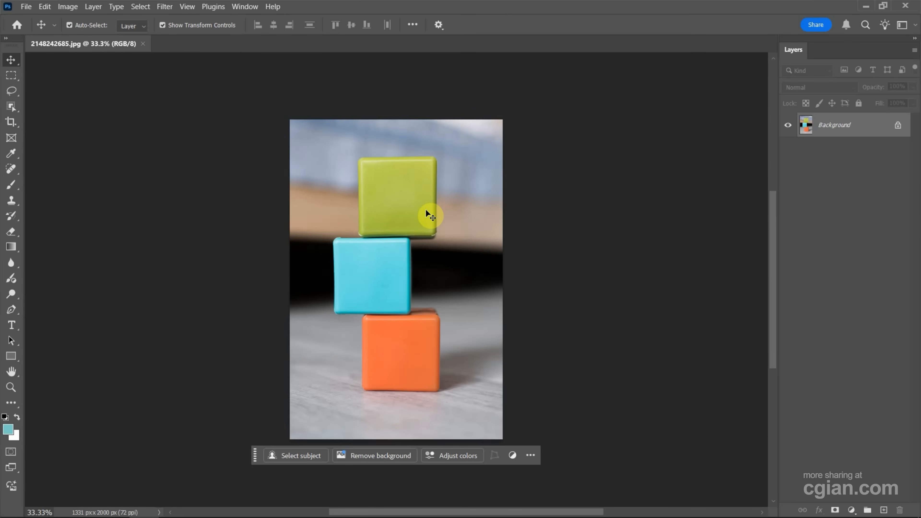
mouse_move(511, 455)
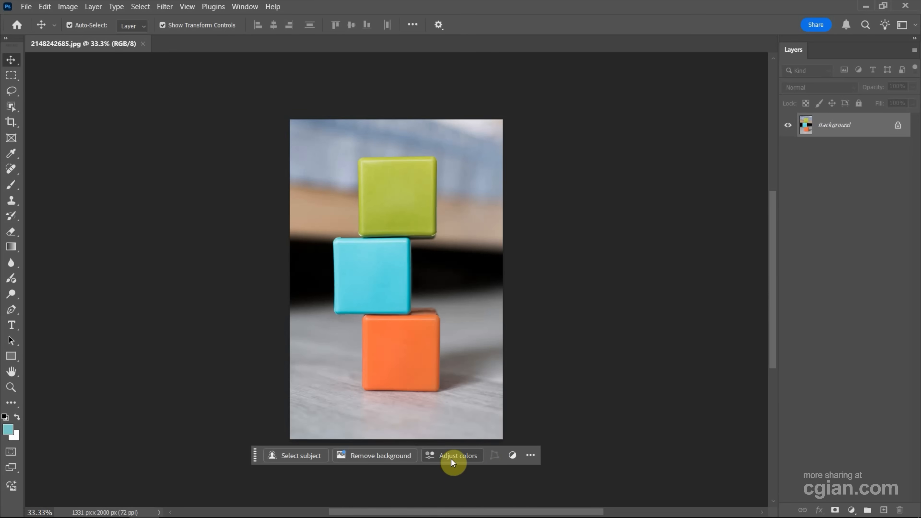
mouse_move(458, 455)
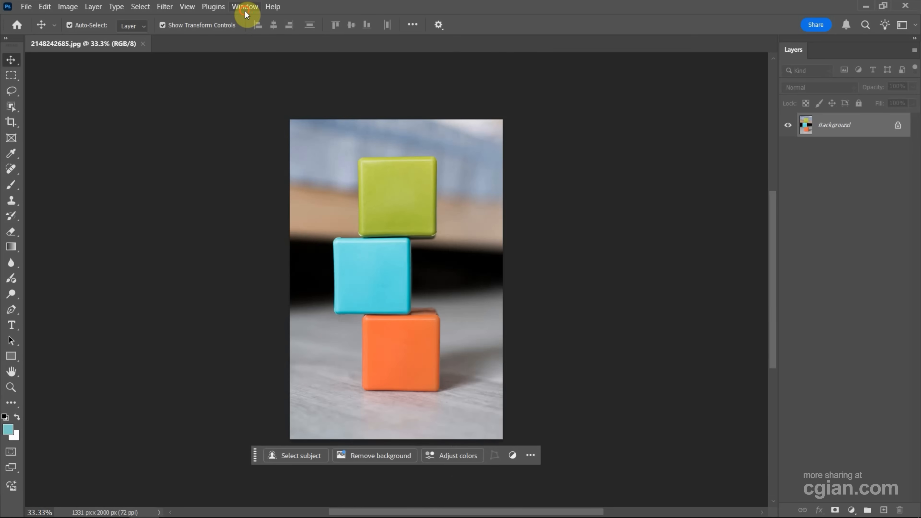
Start Adjust colors on the photo and shift the top block's yellow-green hue to a deep blue.
left_click(245, 6)
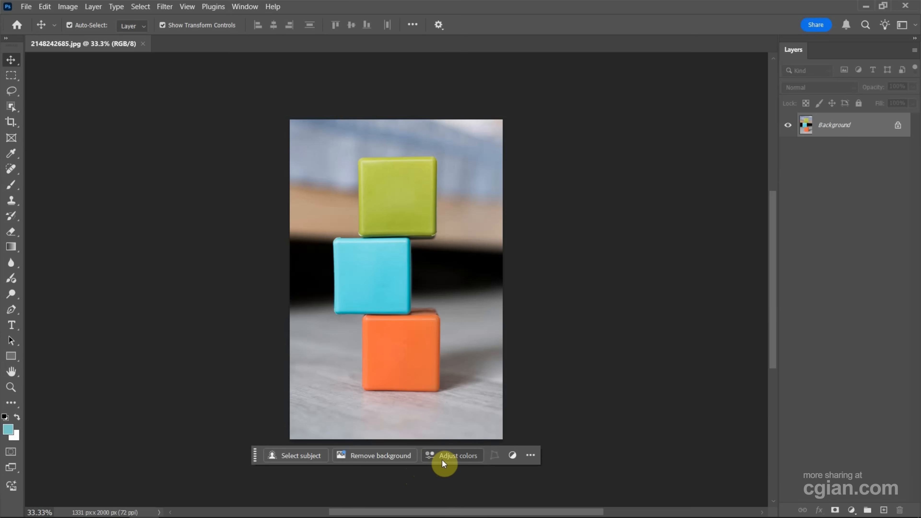
mouse_move(458, 455)
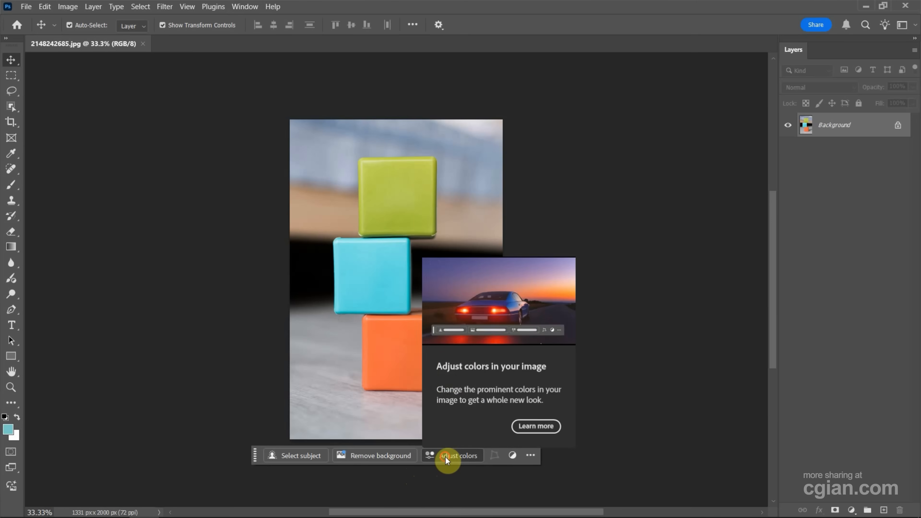
left_click(457, 455)
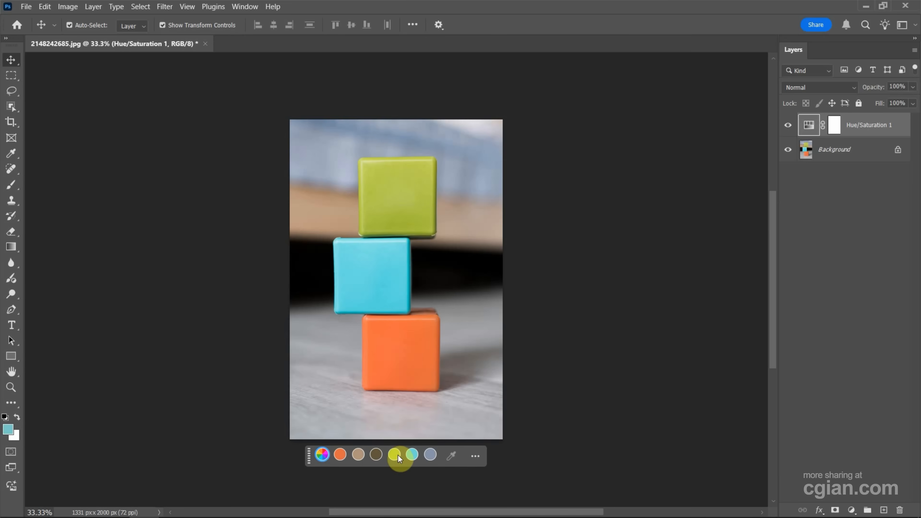
left_click(394, 454)
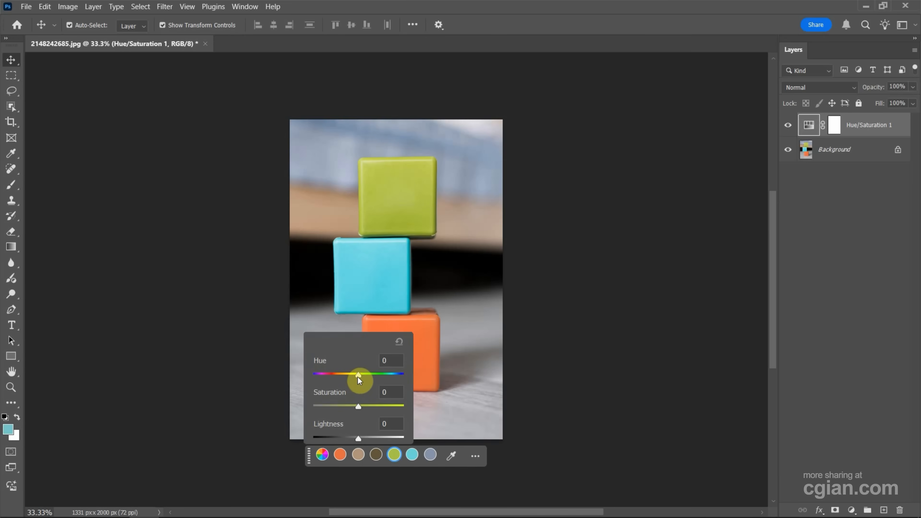
left_click_drag(358, 374, 403, 374)
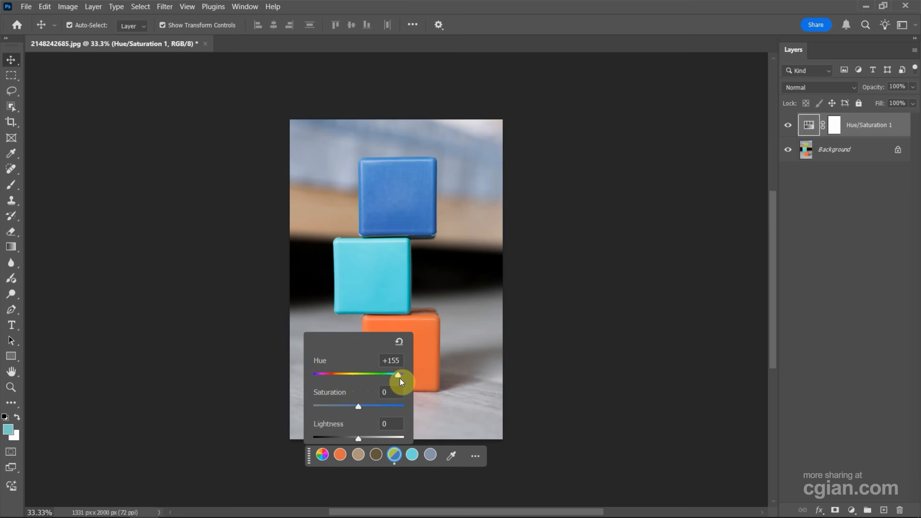
left_click_drag(402, 374, 326, 374)
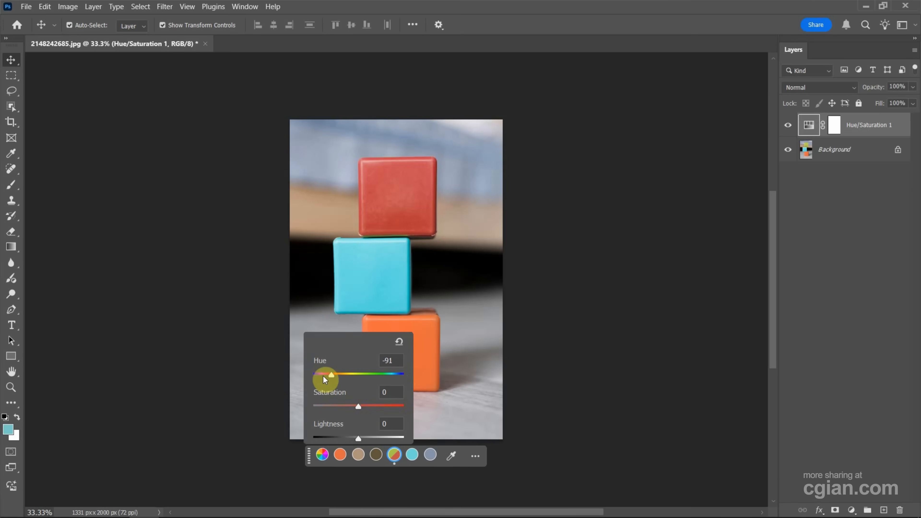
left_click_drag(325, 374, 377, 375)
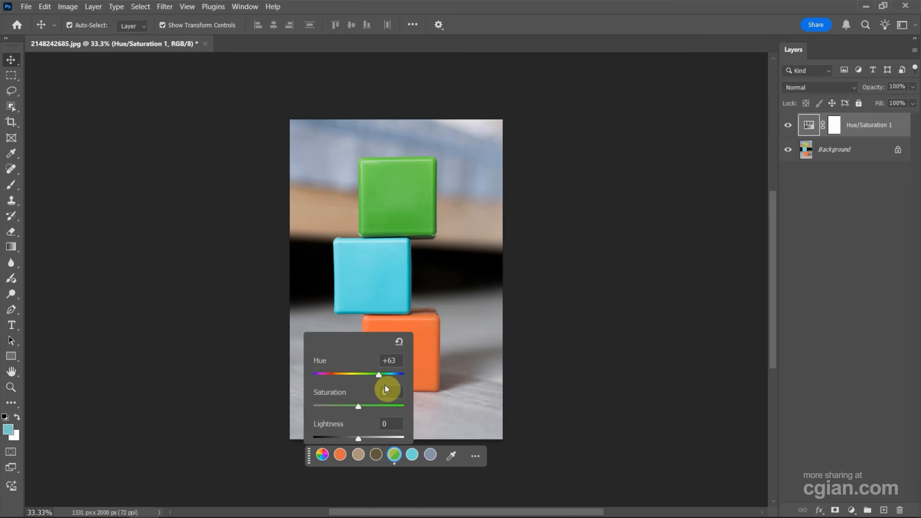
left_click_drag(379, 374, 400, 374)
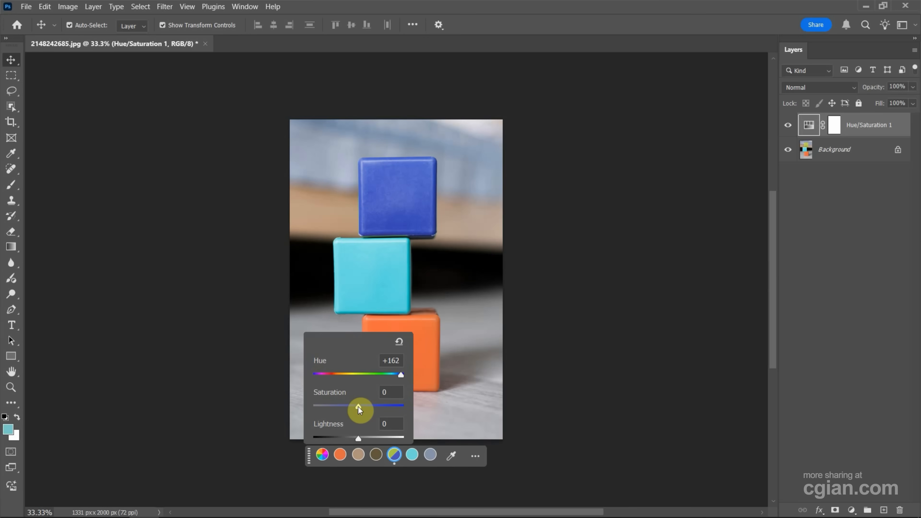
Fine-tune the blue block's saturation and lightness slightly upward.
left_click_drag(358, 405, 367, 405)
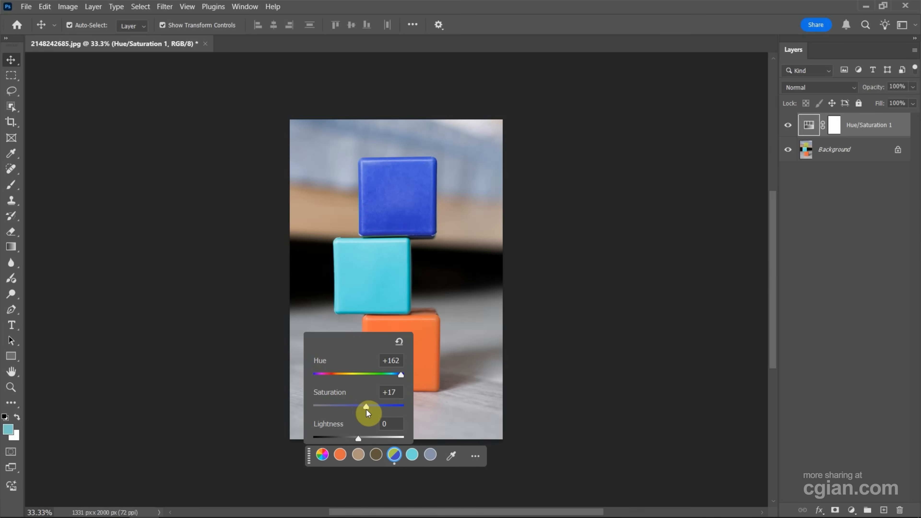
left_click_drag(369, 405, 364, 406)
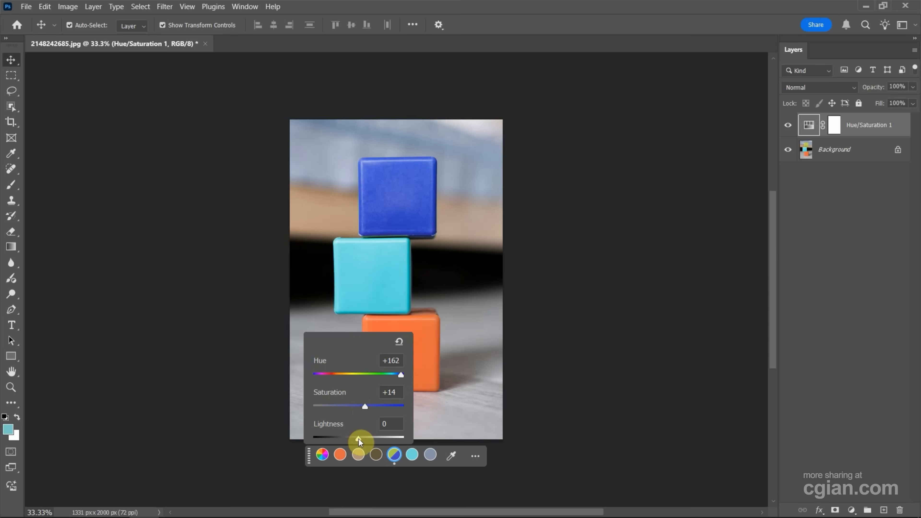
left_click_drag(359, 437, 368, 437)
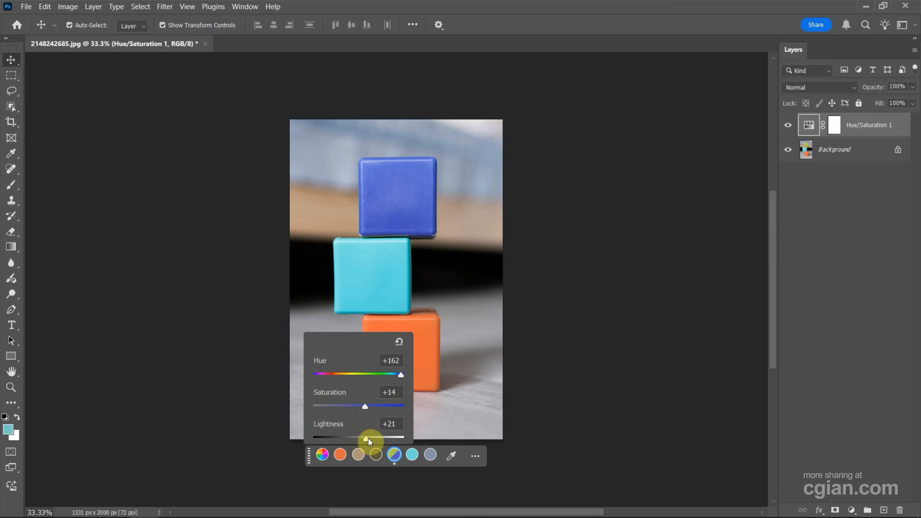
left_click_drag(368, 439, 361, 437)
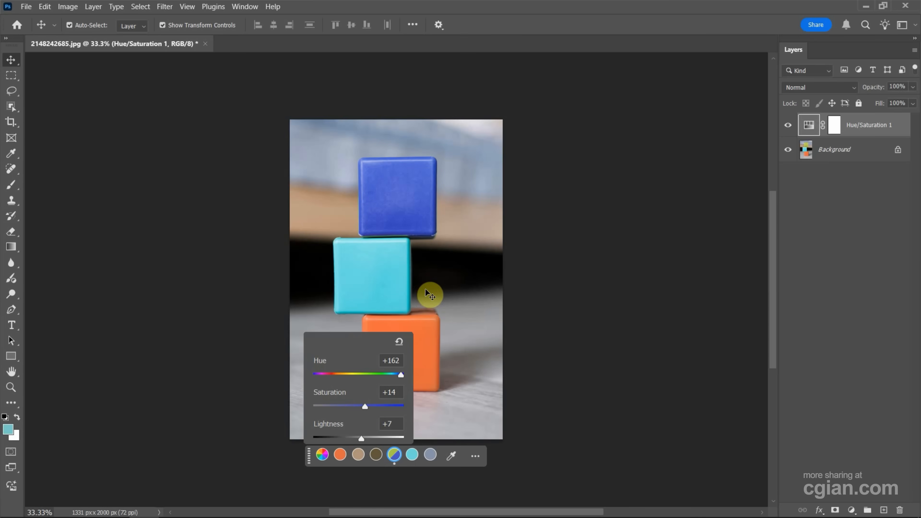
mouse_move(388, 282)
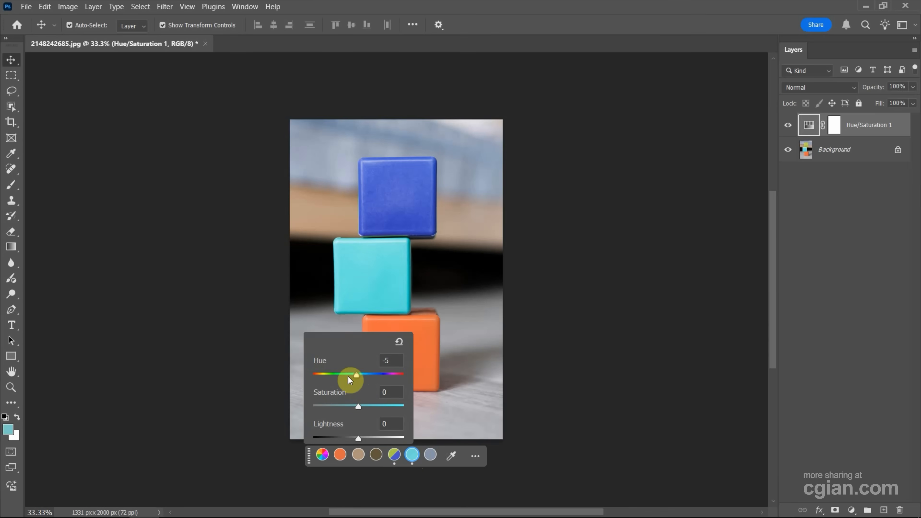
Shift the cyan middle block's hue toward green and boost its saturation.
left_click_drag(350, 374, 335, 374)
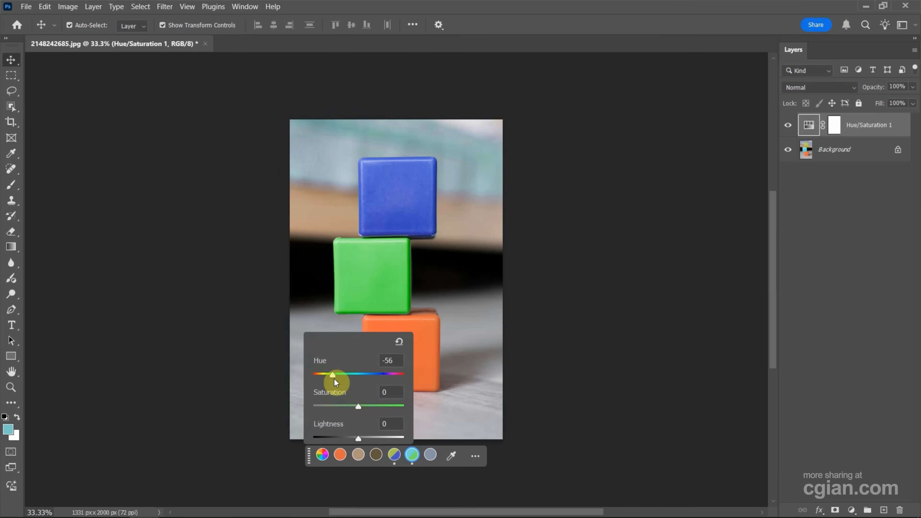
left_click_drag(334, 374, 330, 374)
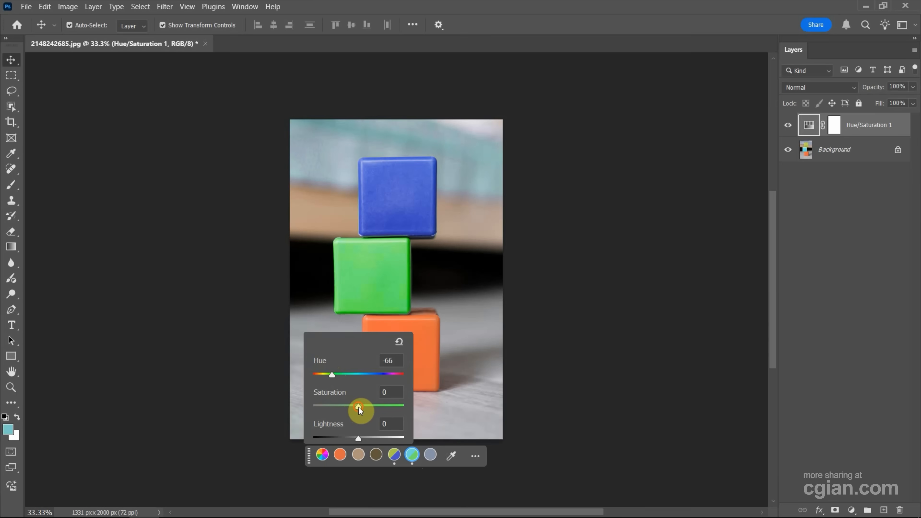
left_click_drag(358, 409, 364, 409)
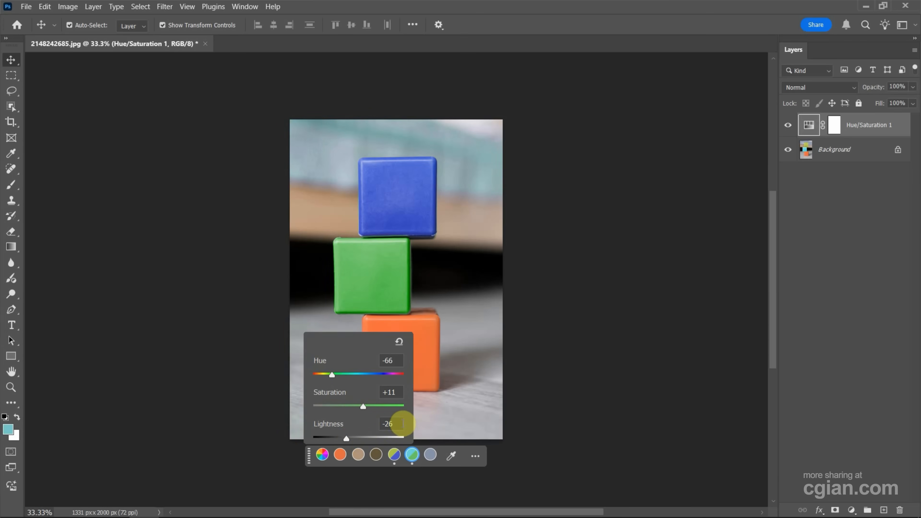
Target the Reds range and shift its hue until the orange bottom block turns yellow.
left_click(340, 455)
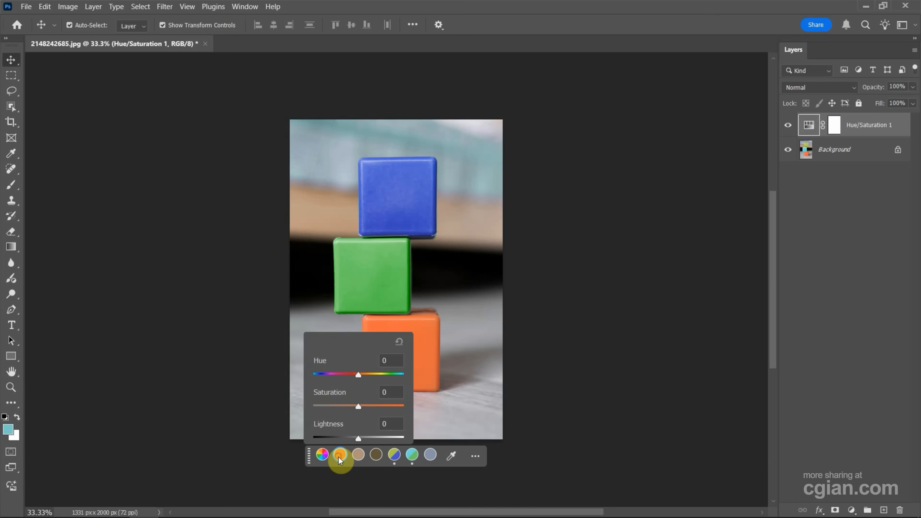
left_click_drag(358, 374, 370, 374)
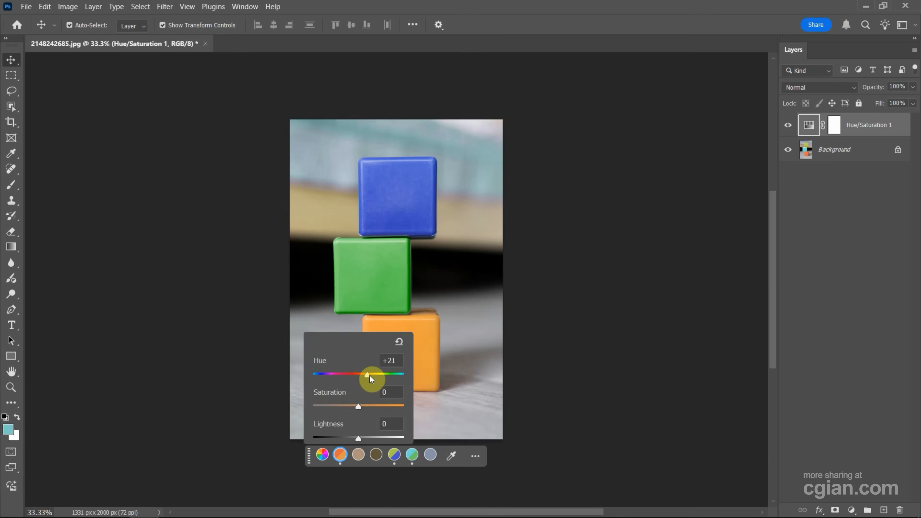
left_click_drag(369, 374, 378, 374)
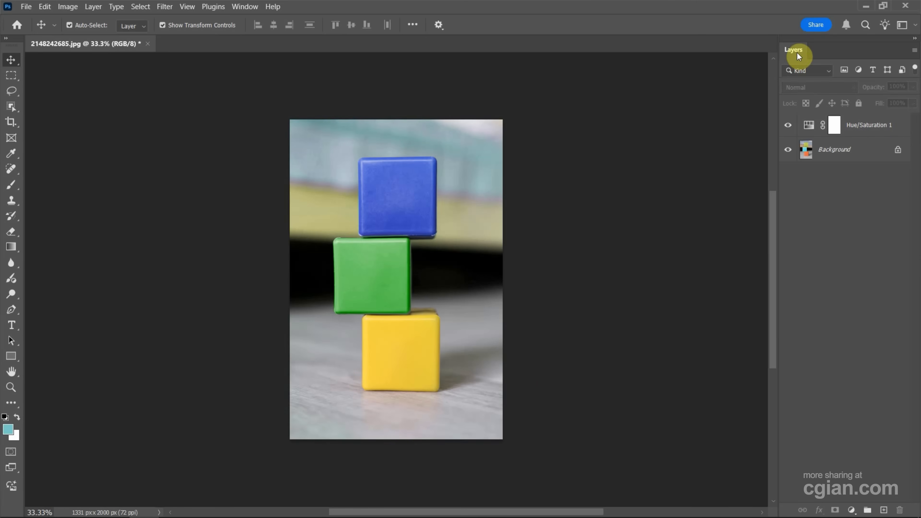
left_click(869, 125)
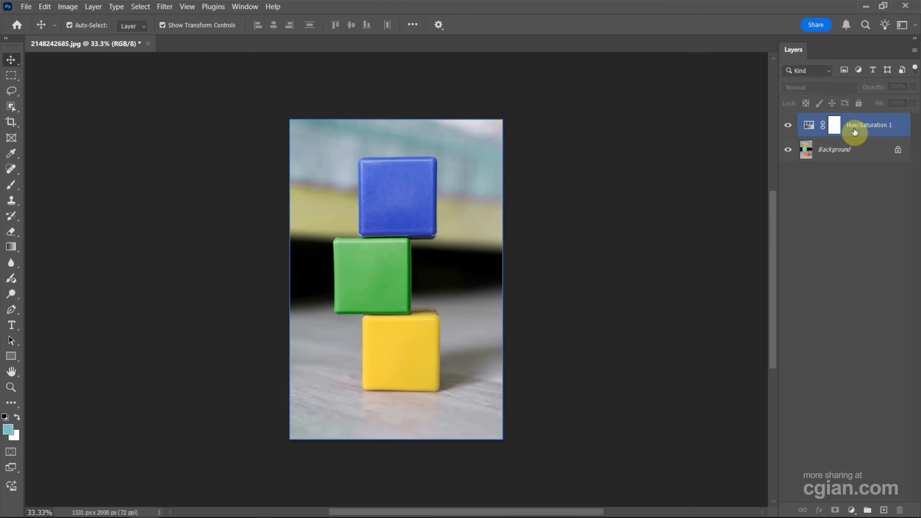
mouse_move(868, 125)
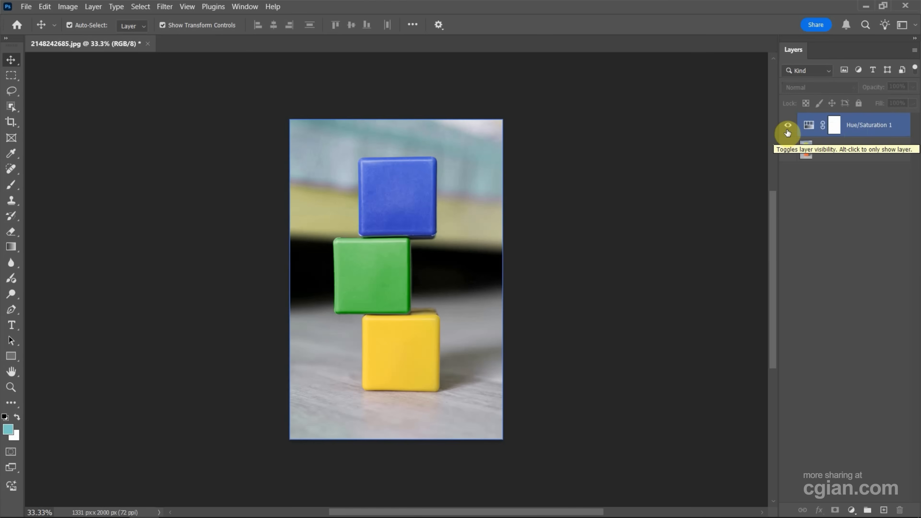
left_click(787, 125)
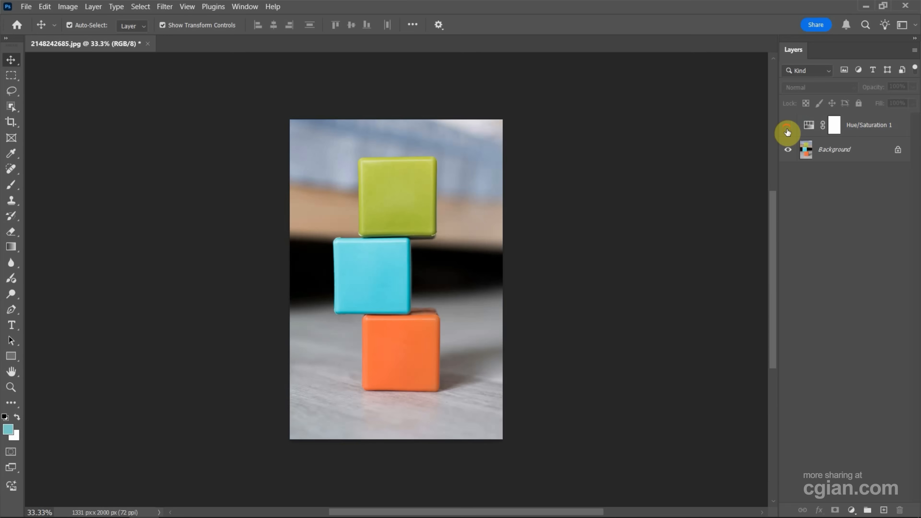
left_click(787, 125)
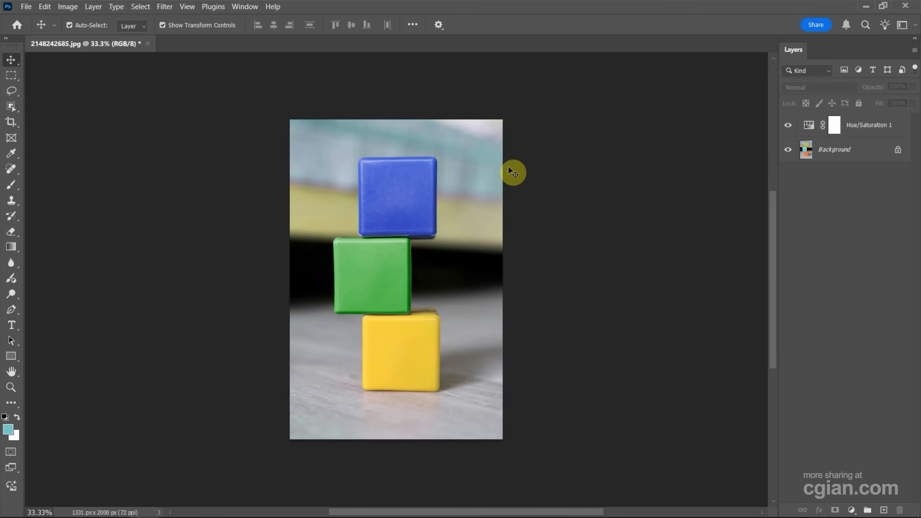
mouse_move(489, 230)
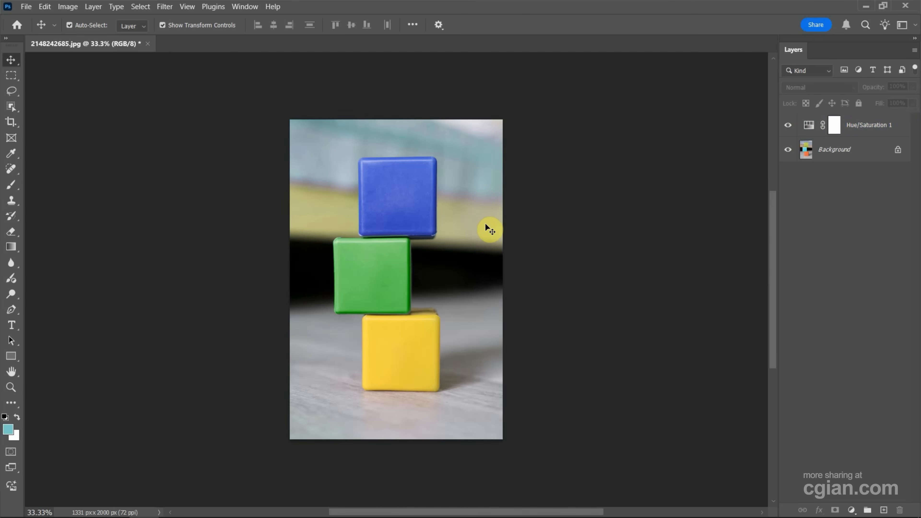
left_click(867, 124)
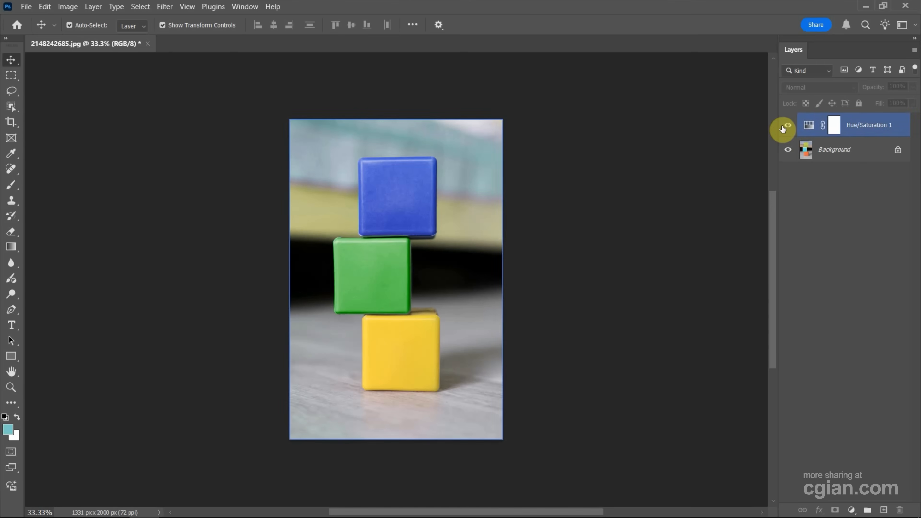
left_click(833, 149)
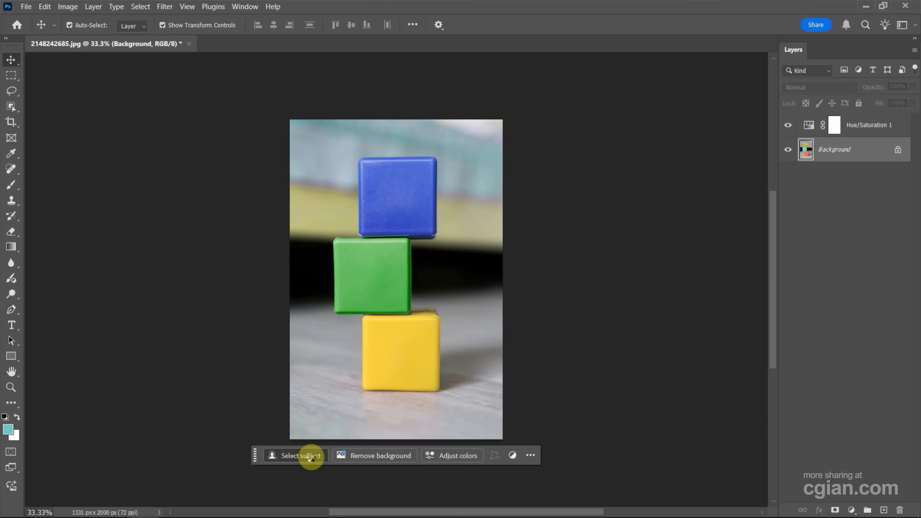
Select the stacked blocks as subject, delete the layer's blank mask and reopen the hue settings.
left_click(295, 455)
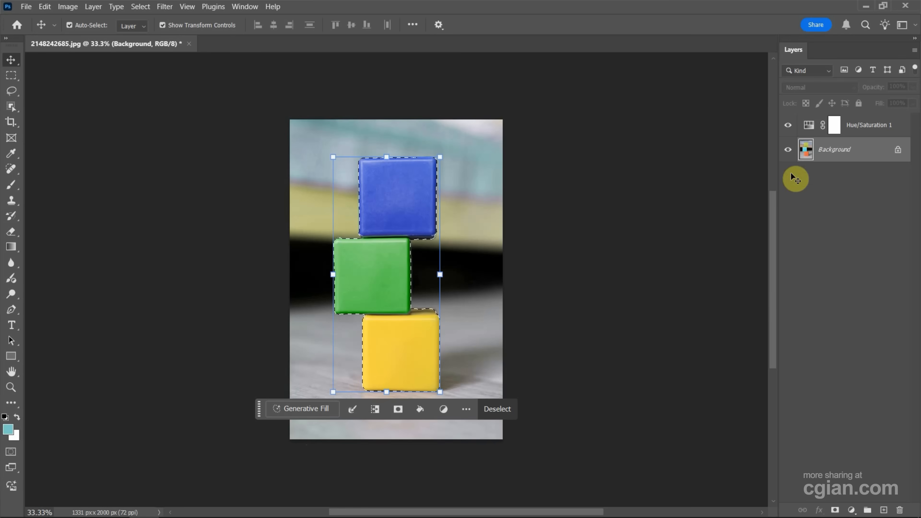
left_click(863, 125)
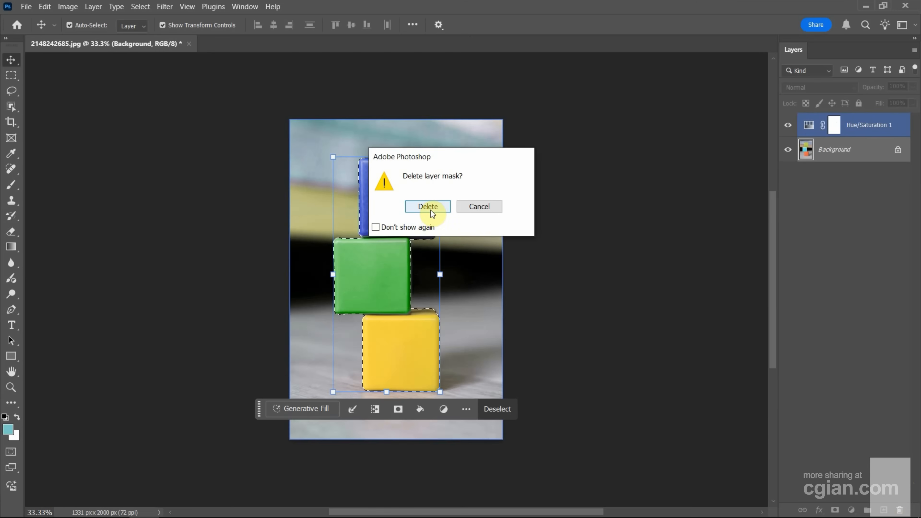
left_click(427, 206)
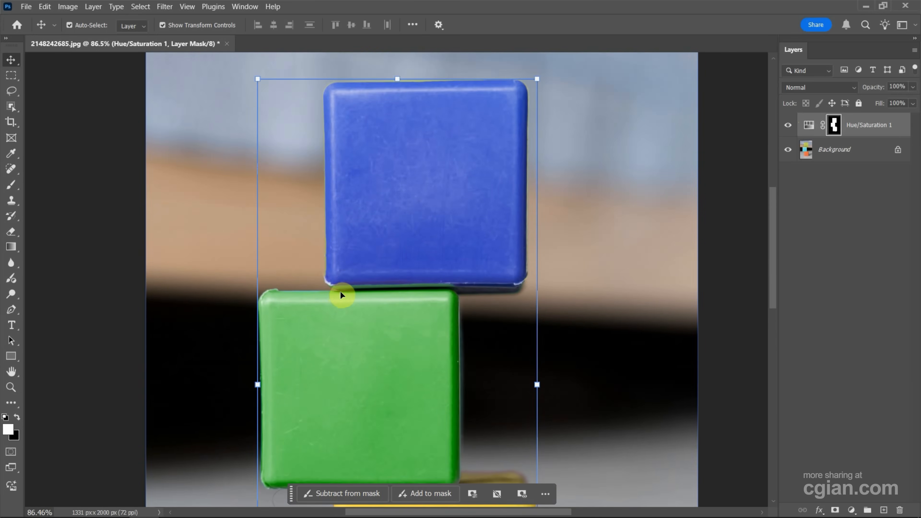
mouse_move(523, 319)
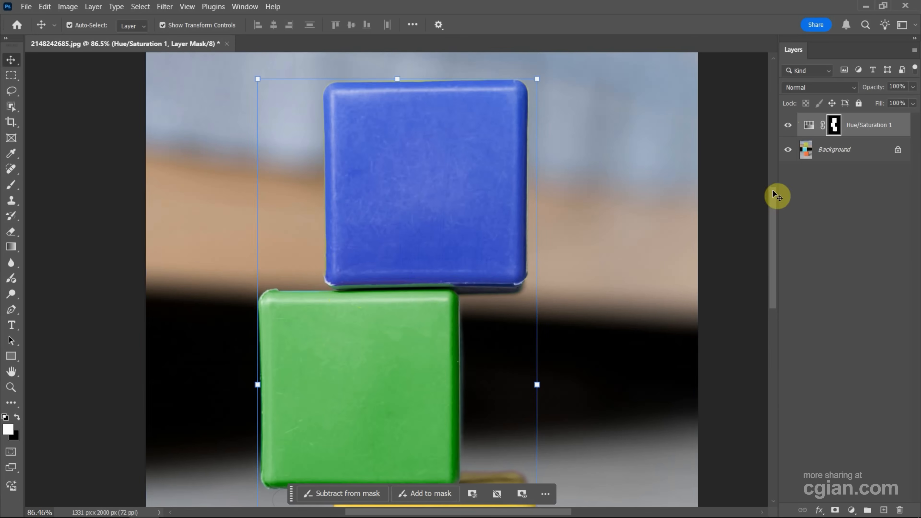
left_click(808, 124)
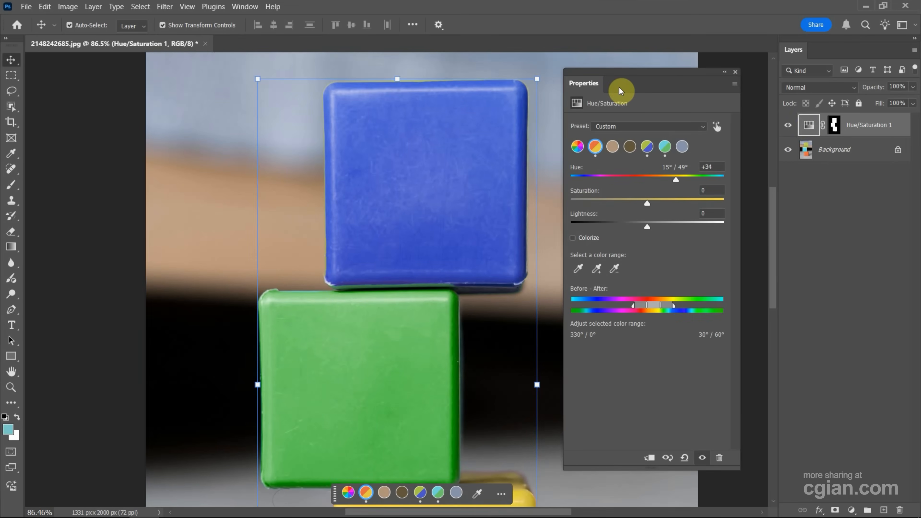
mouse_move(640, 99)
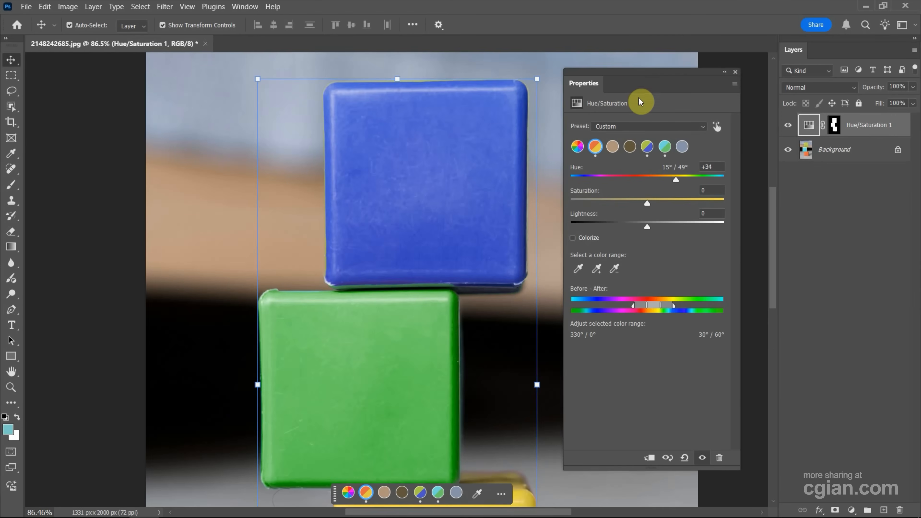
Switch to the Greens range and widen its upper falloff to about 179°.
left_click(646, 146)
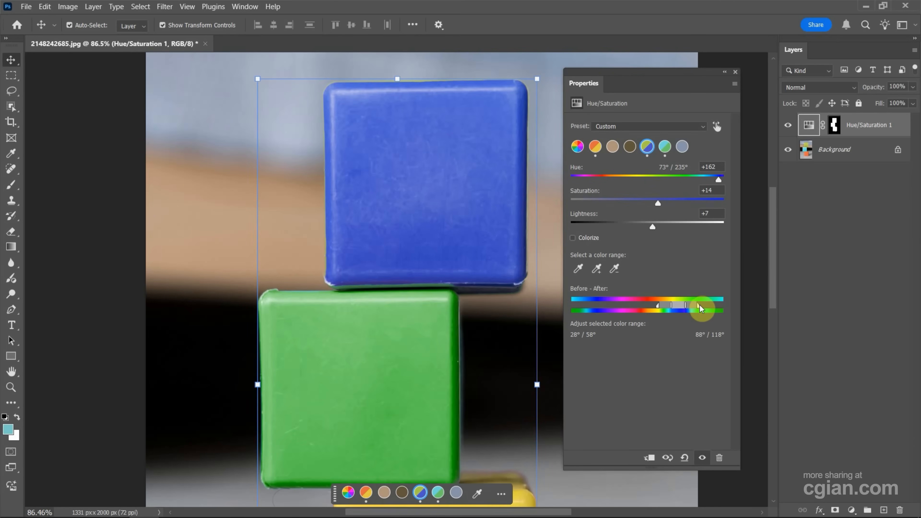
left_click_drag(700, 309, 711, 310)
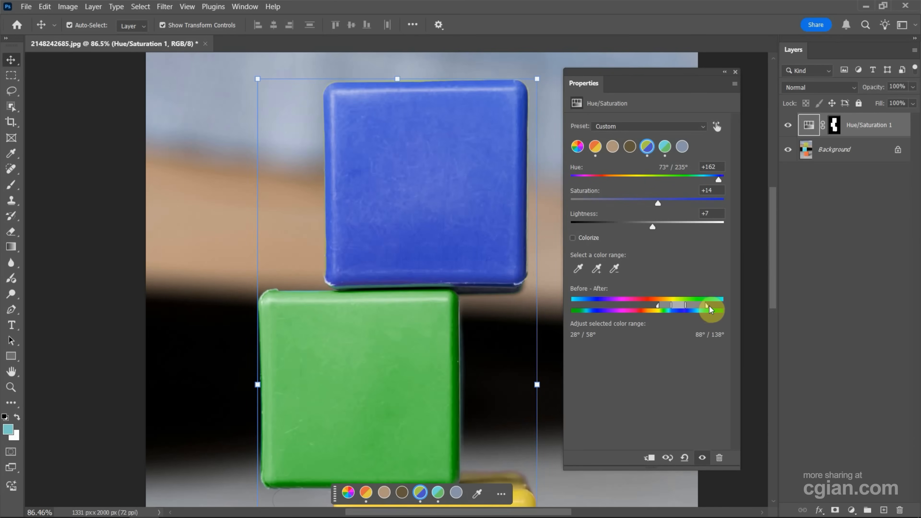
left_click_drag(709, 309, 730, 309)
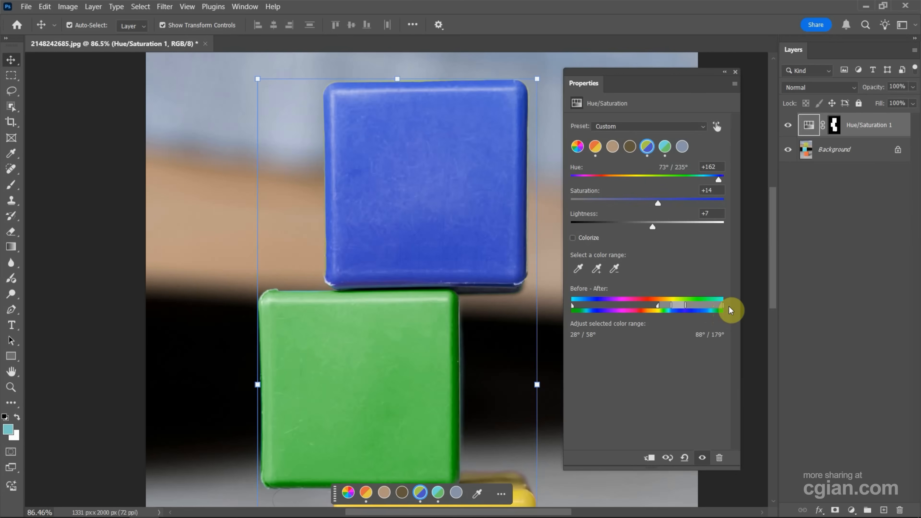
mouse_move(731, 309)
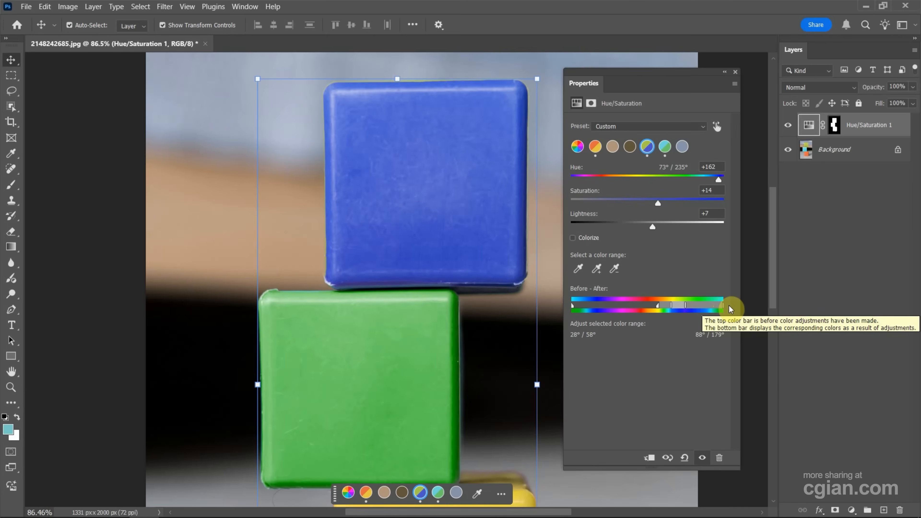